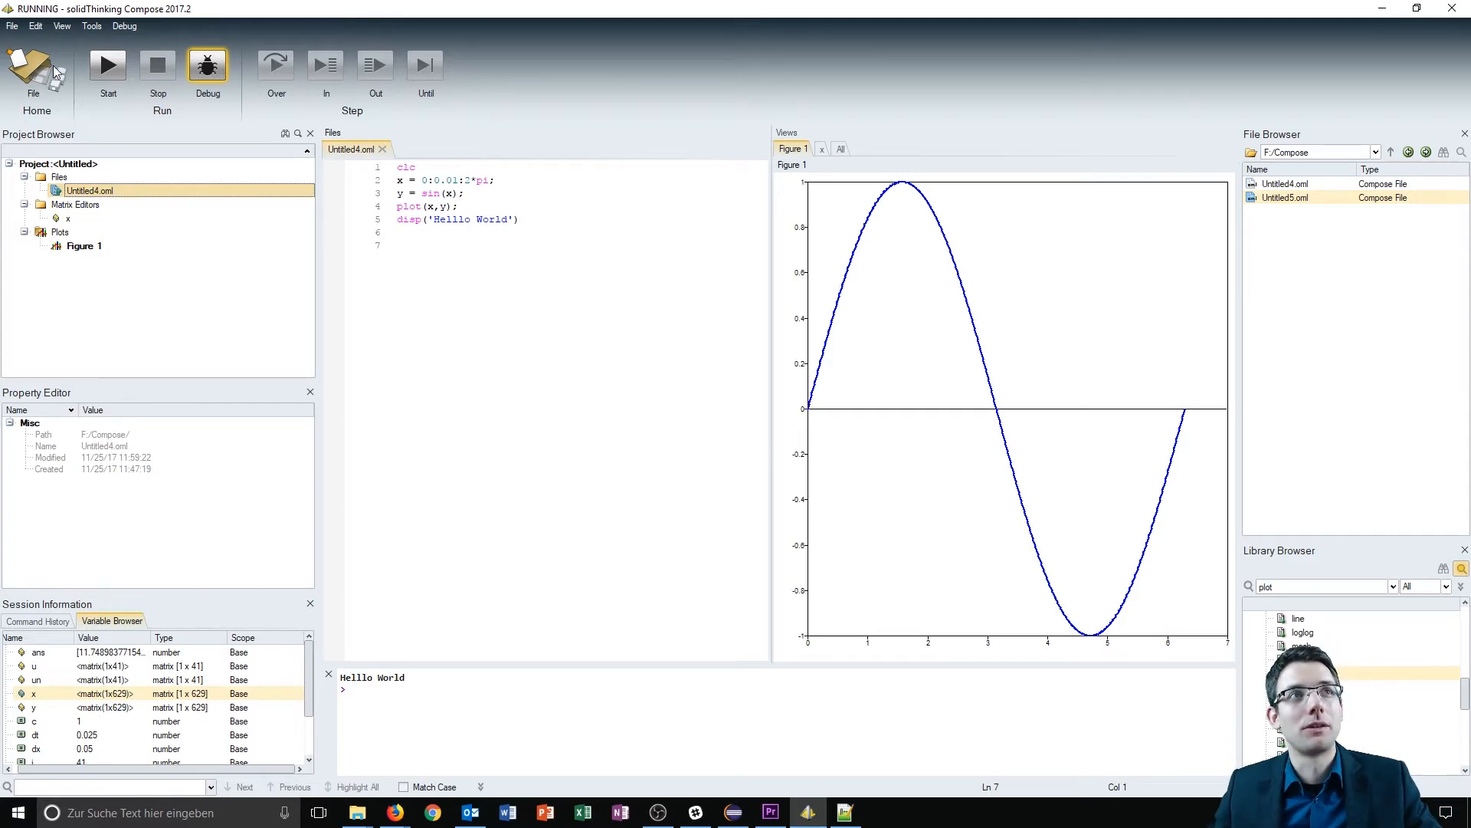
mouse_move(33, 64)
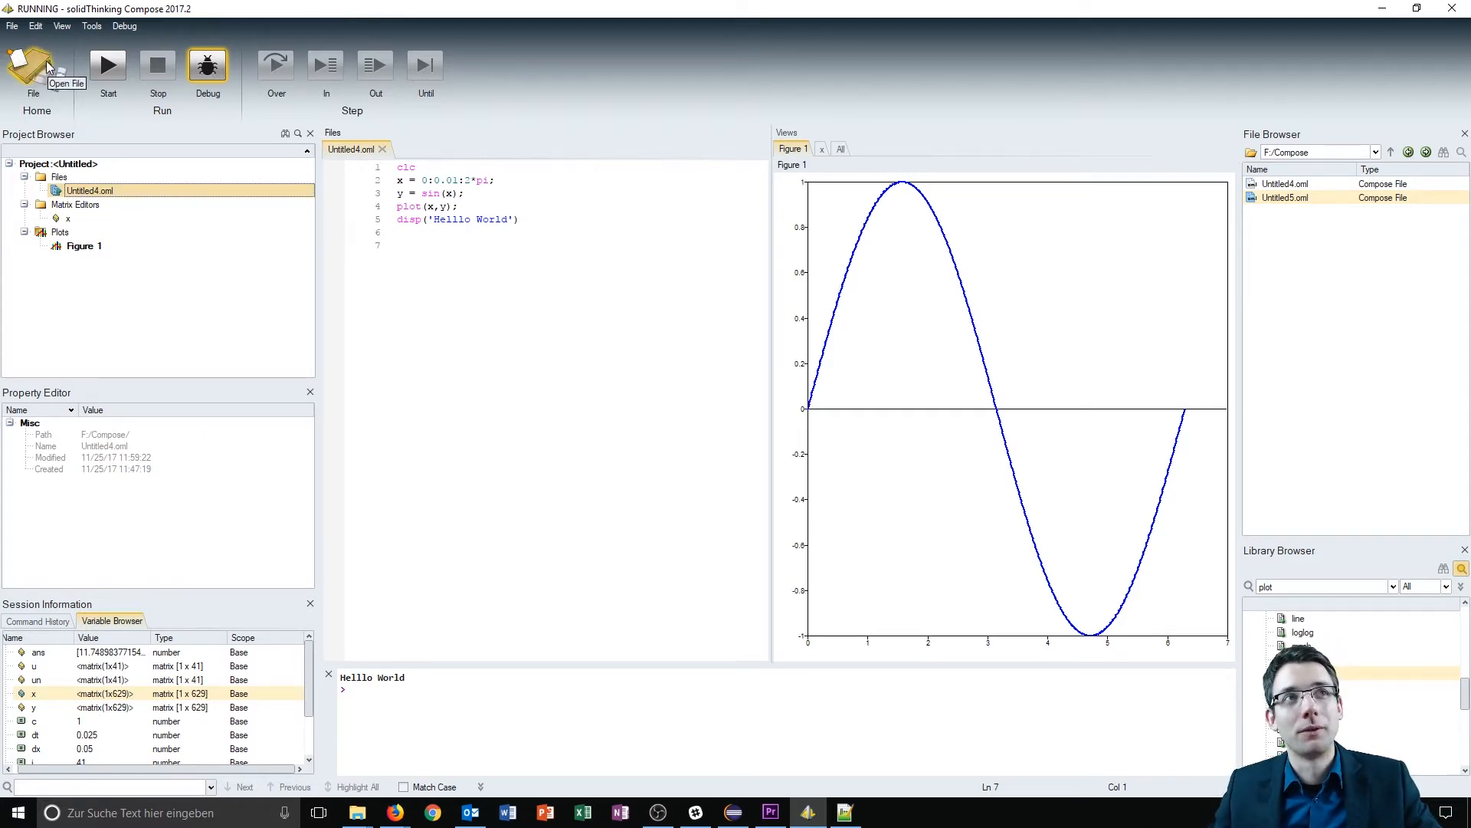
mouse_move(58, 67)
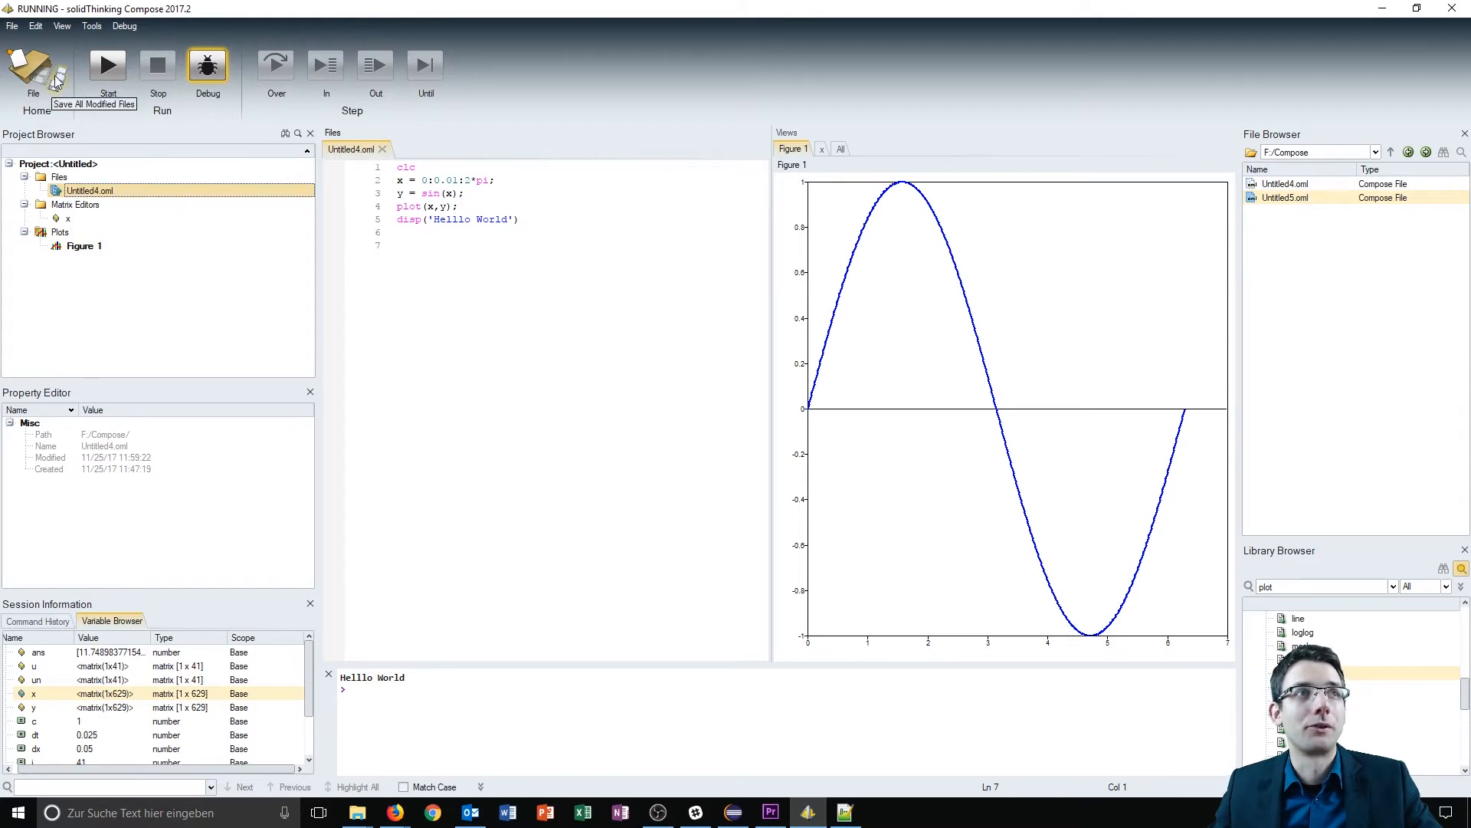
mouse_move(107, 65)
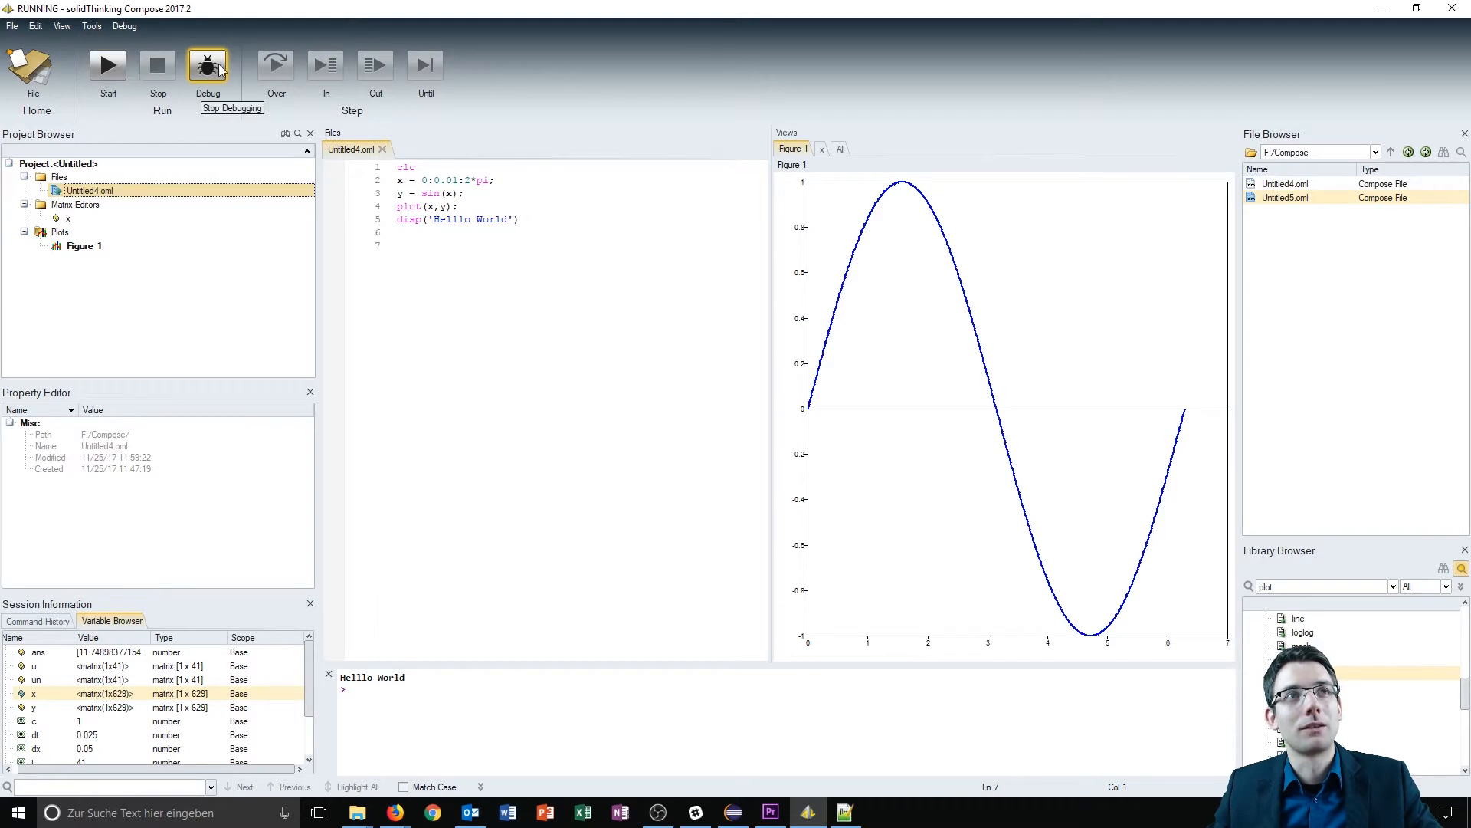
mouse_move(417, 127)
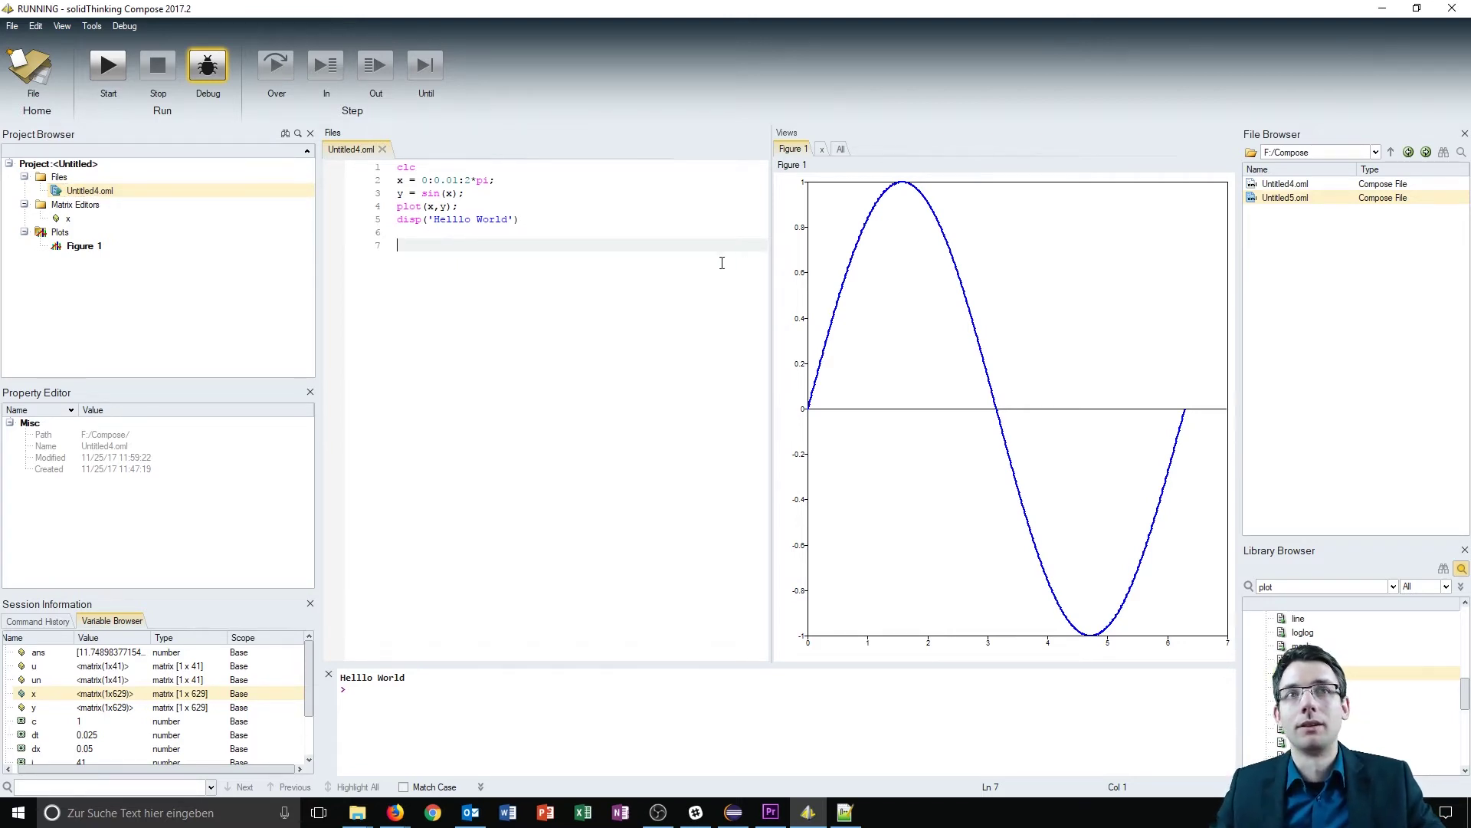
mouse_move(815, 255)
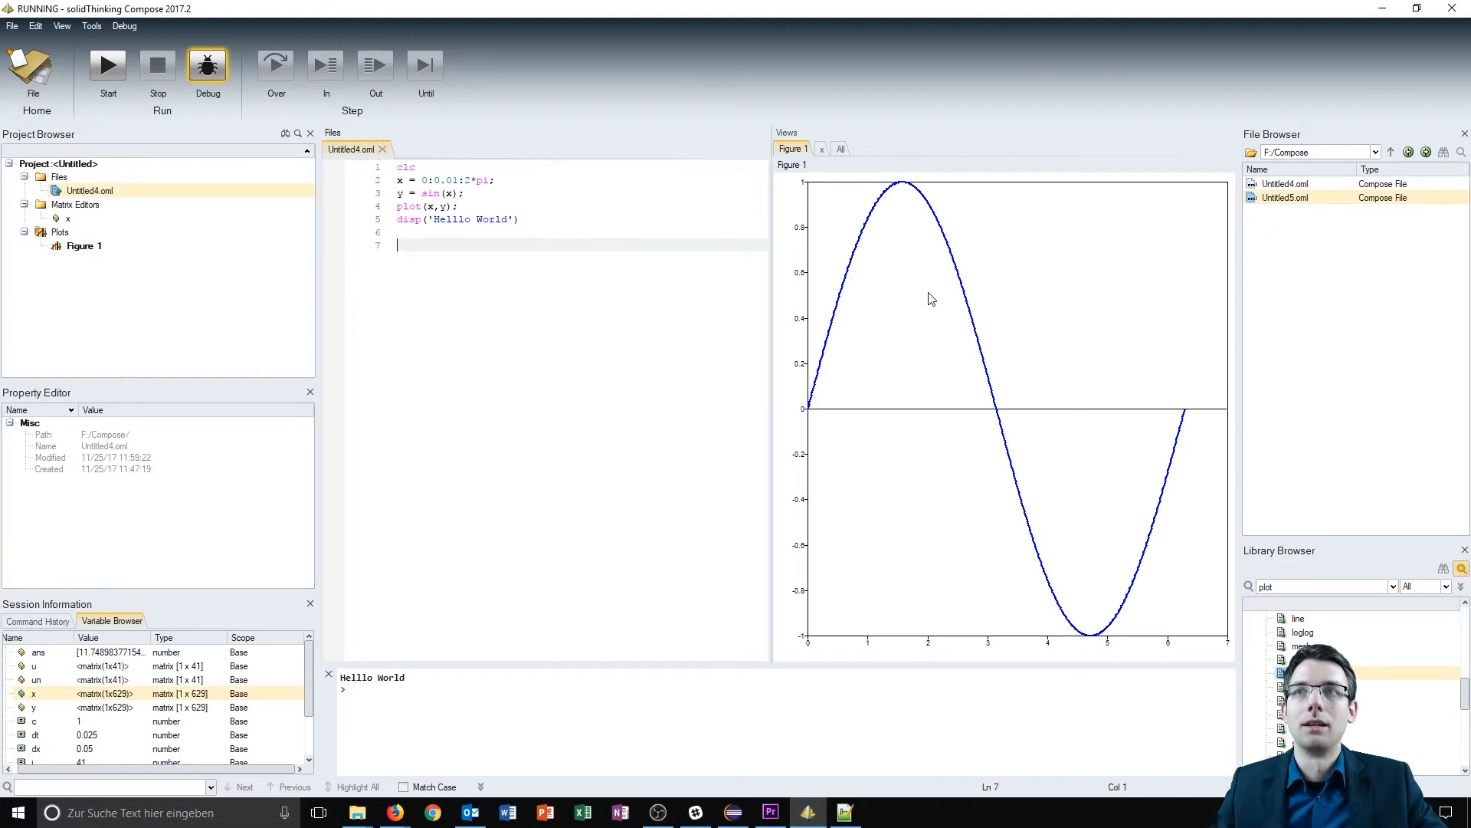
mouse_move(1343, 276)
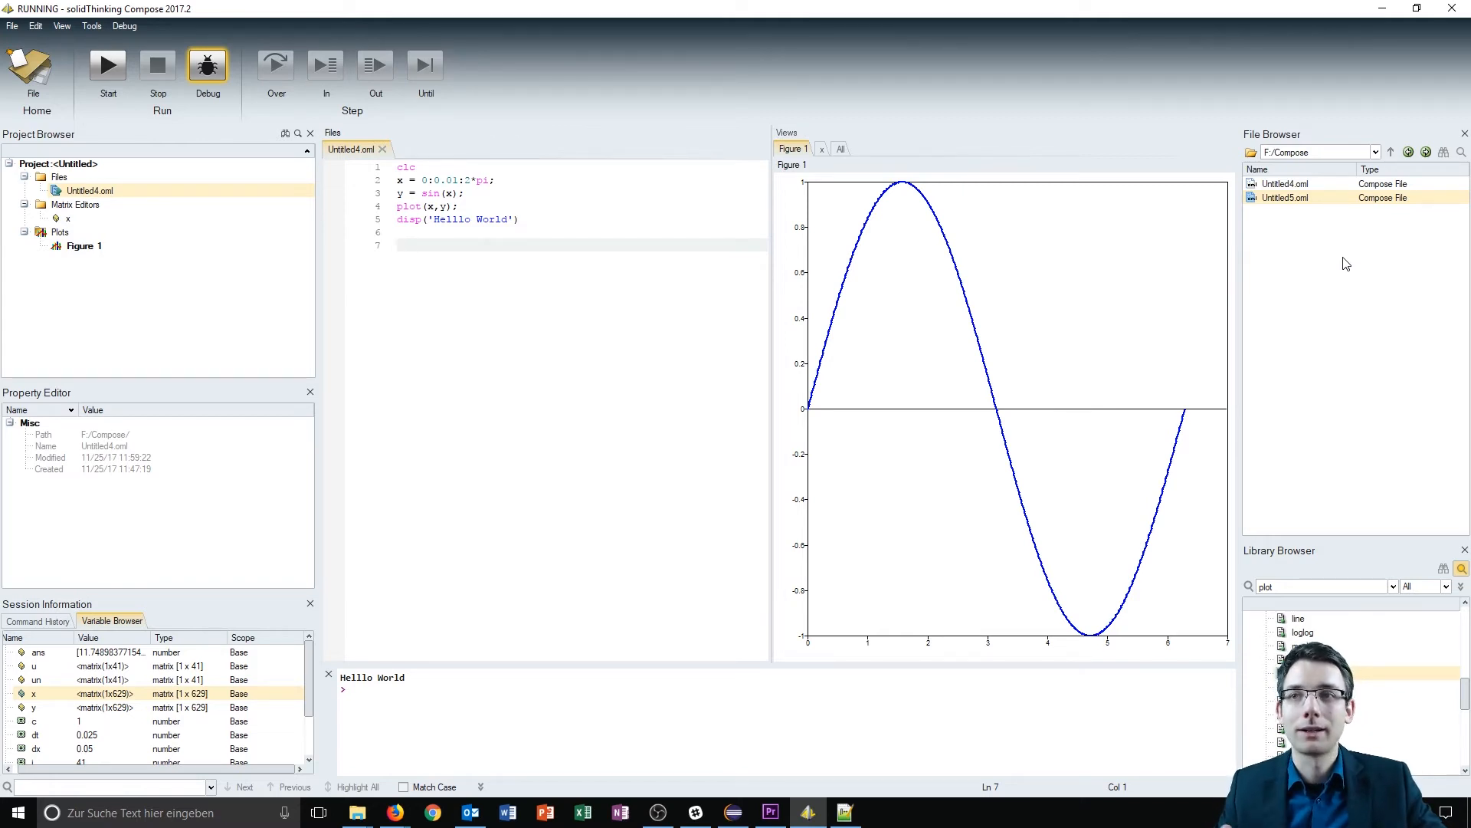
mouse_move(1401, 398)
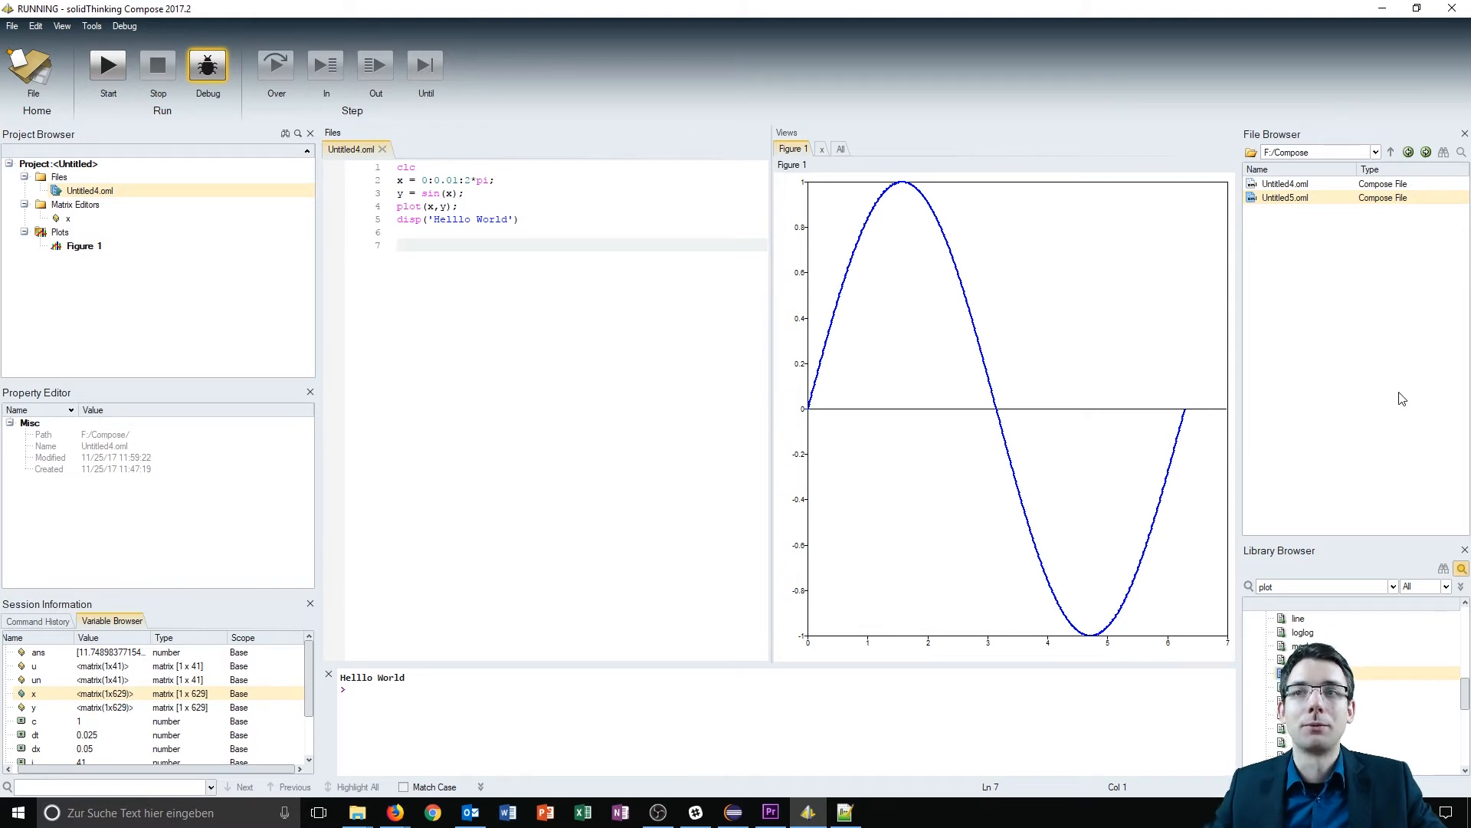
mouse_move(1332, 576)
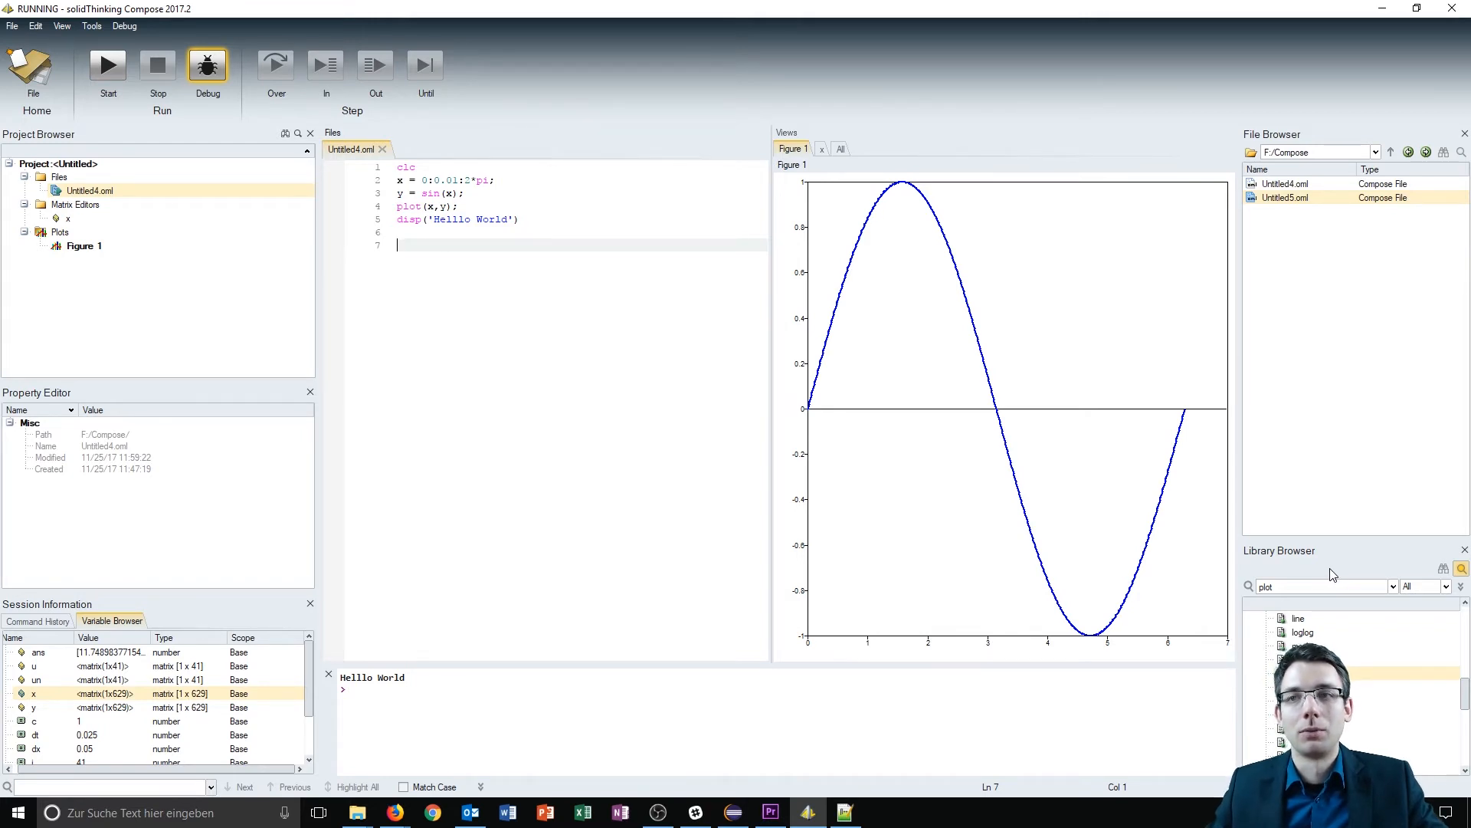
mouse_move(1309, 577)
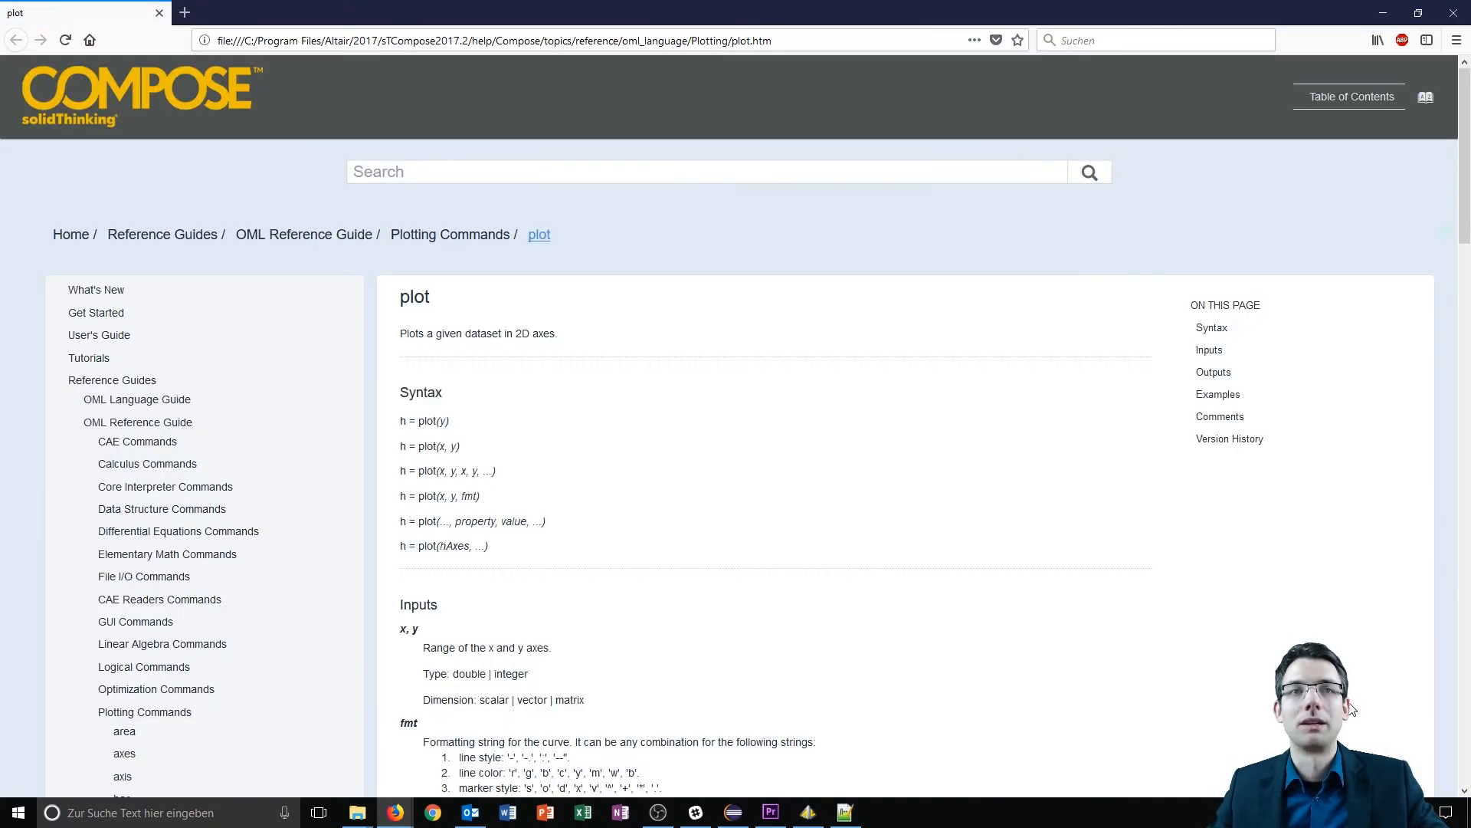
mouse_move(1006, 568)
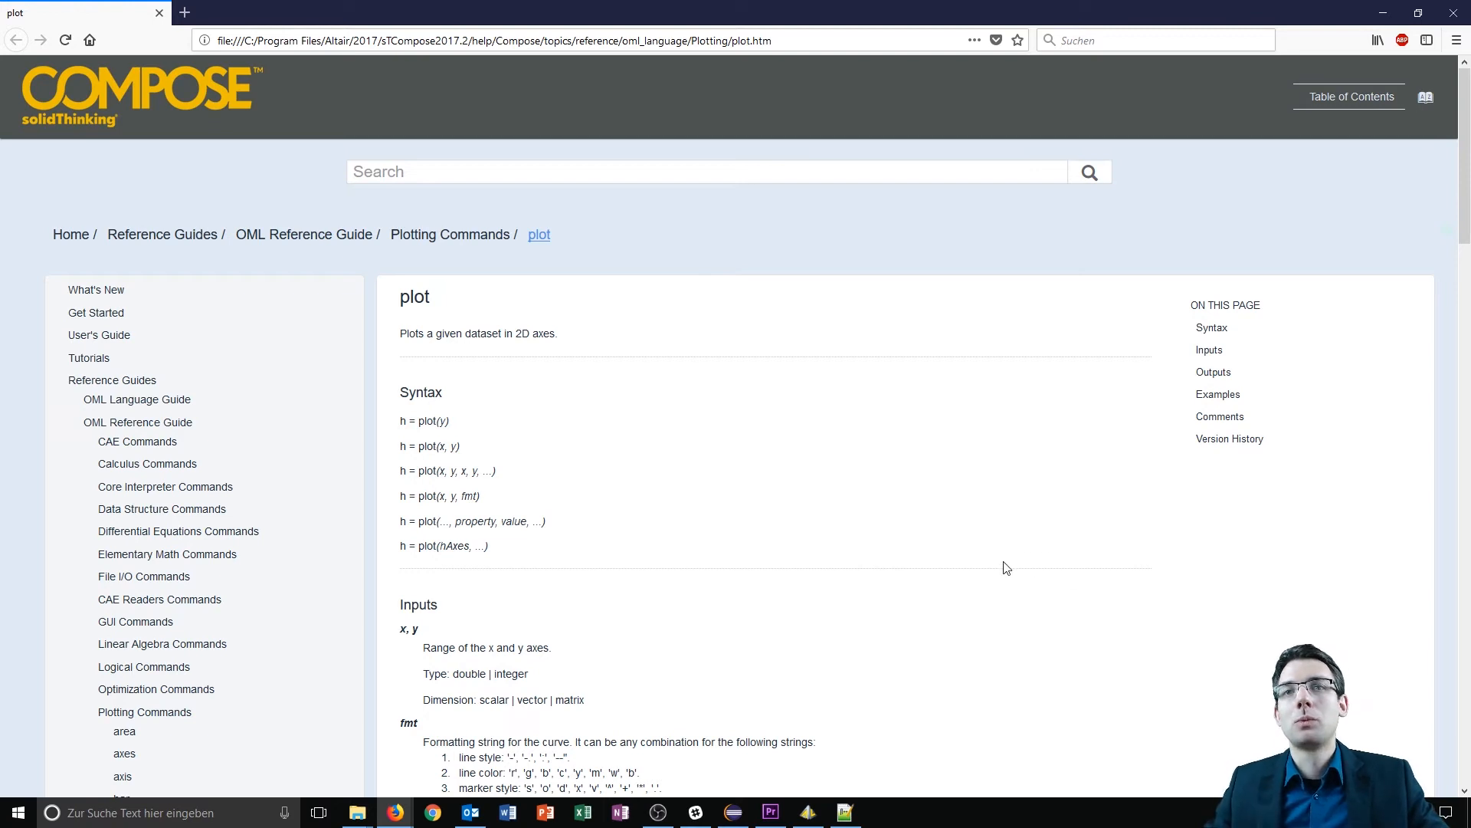
Scroll the plot help page down to the multiple-lines sine/cosine example code
scroll(down, 3)
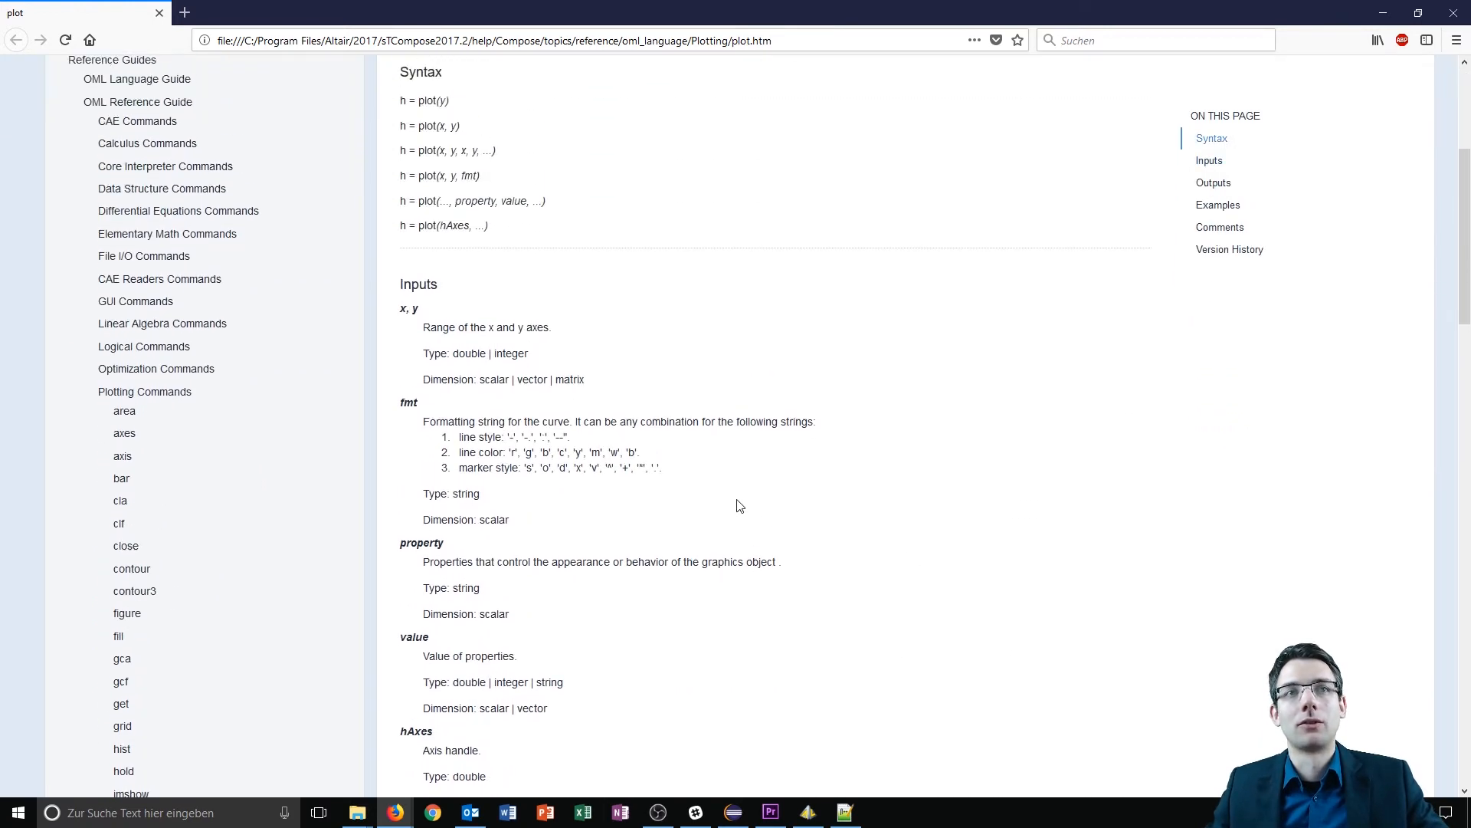
scroll(down, 3)
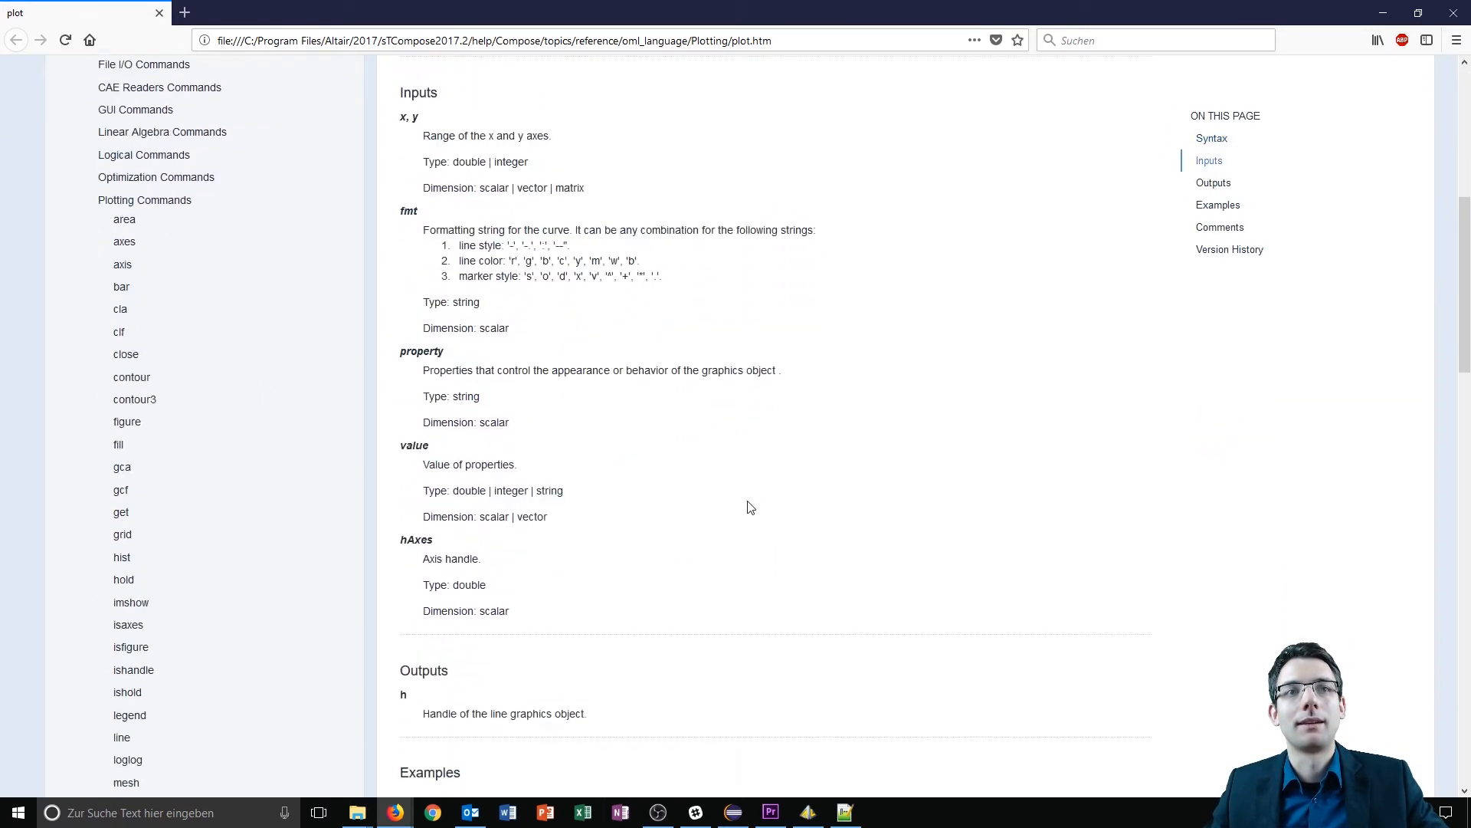
scroll(down, 3)
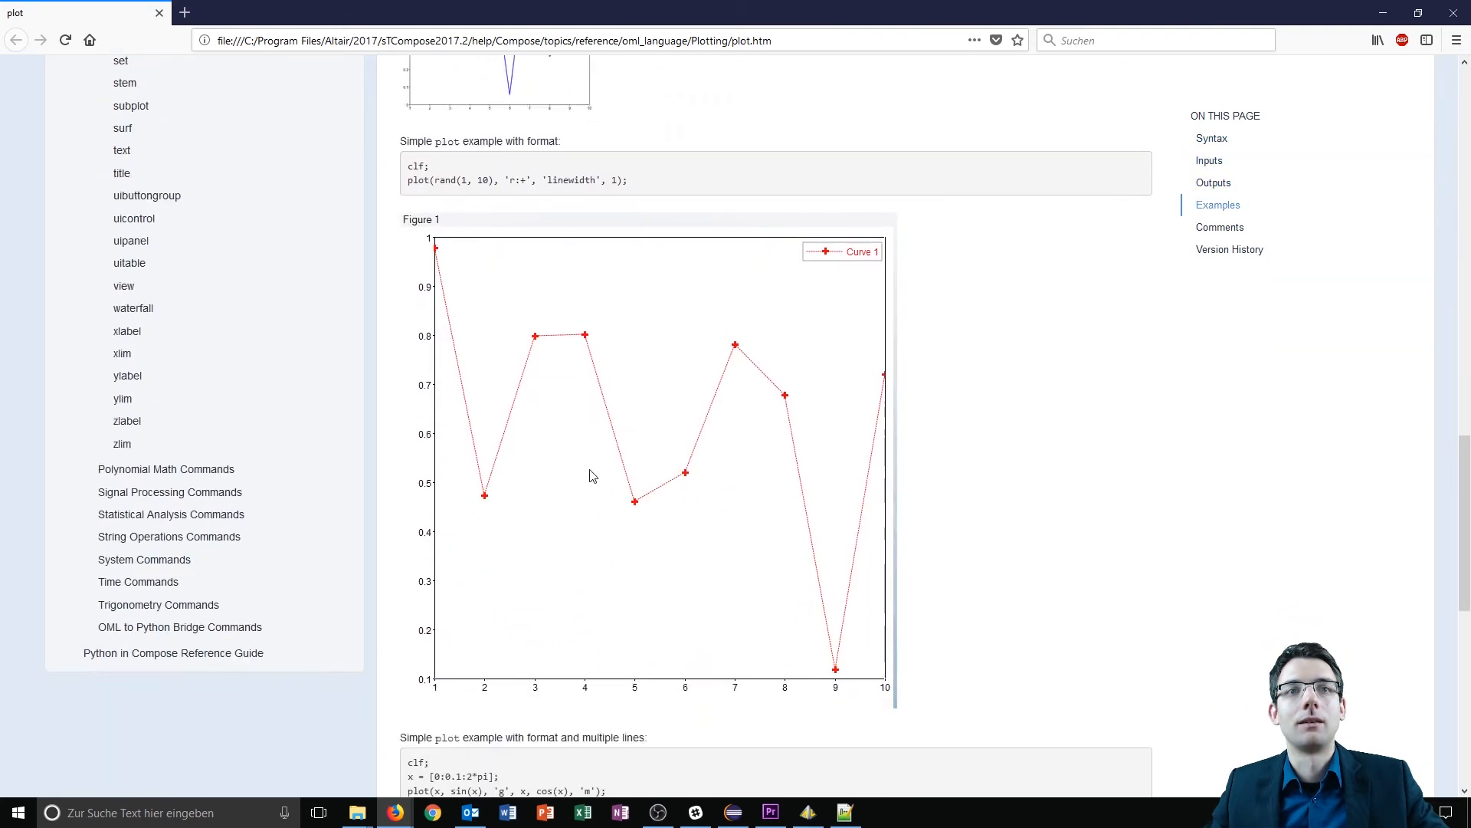
scroll(down, 3)
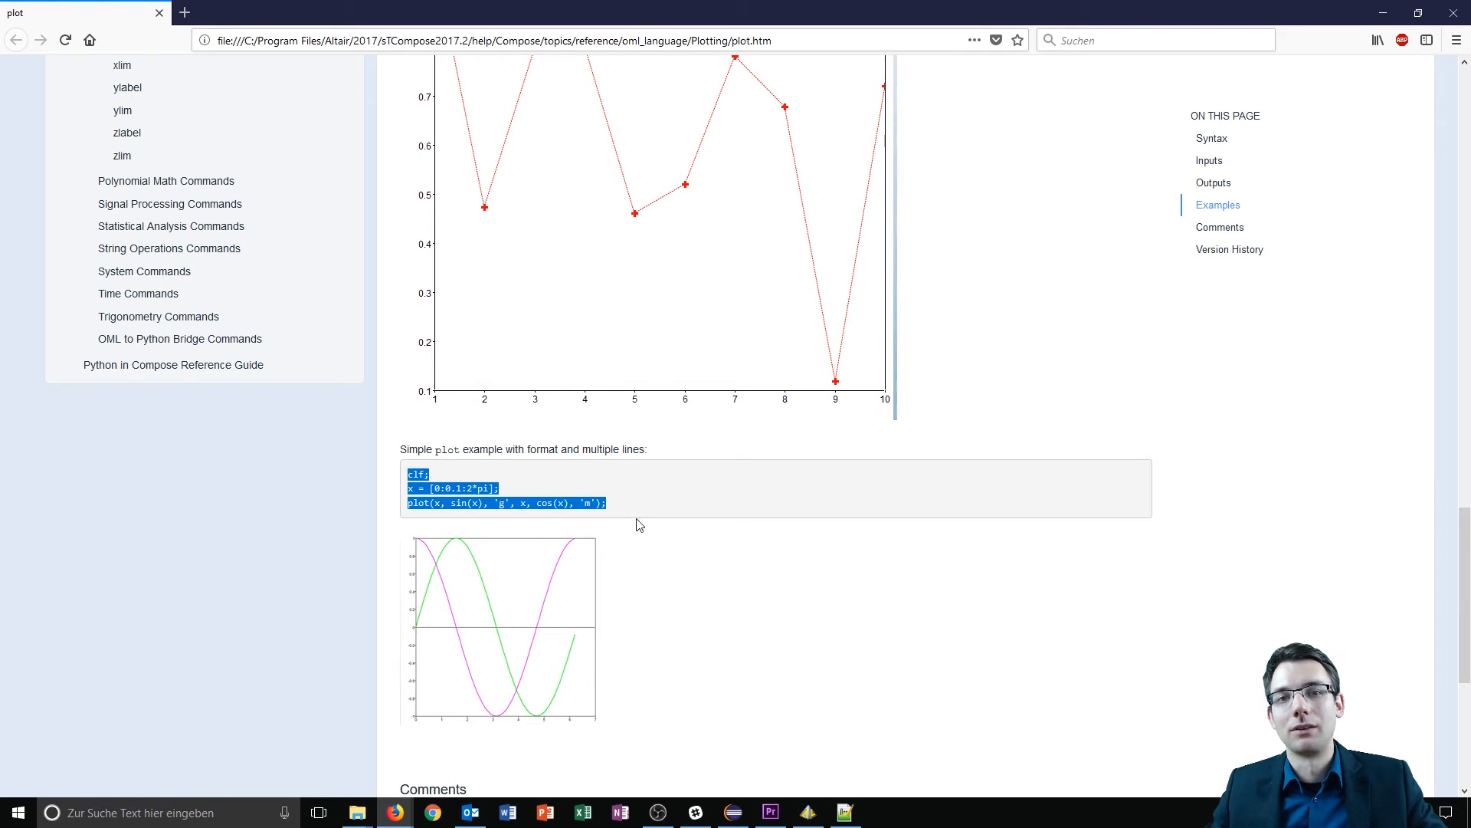
mouse_move(1039, 514)
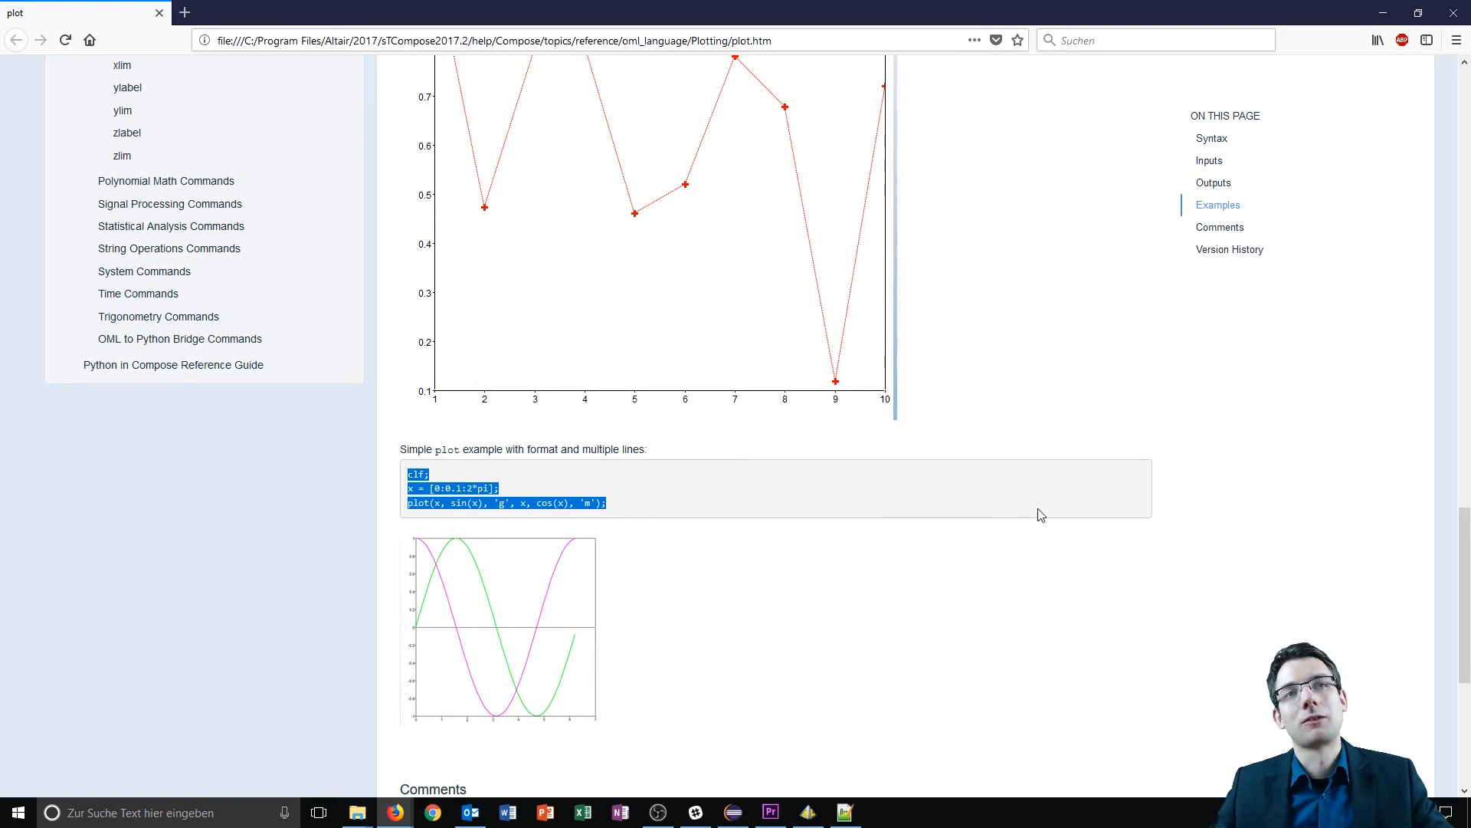
mouse_move(1417, 145)
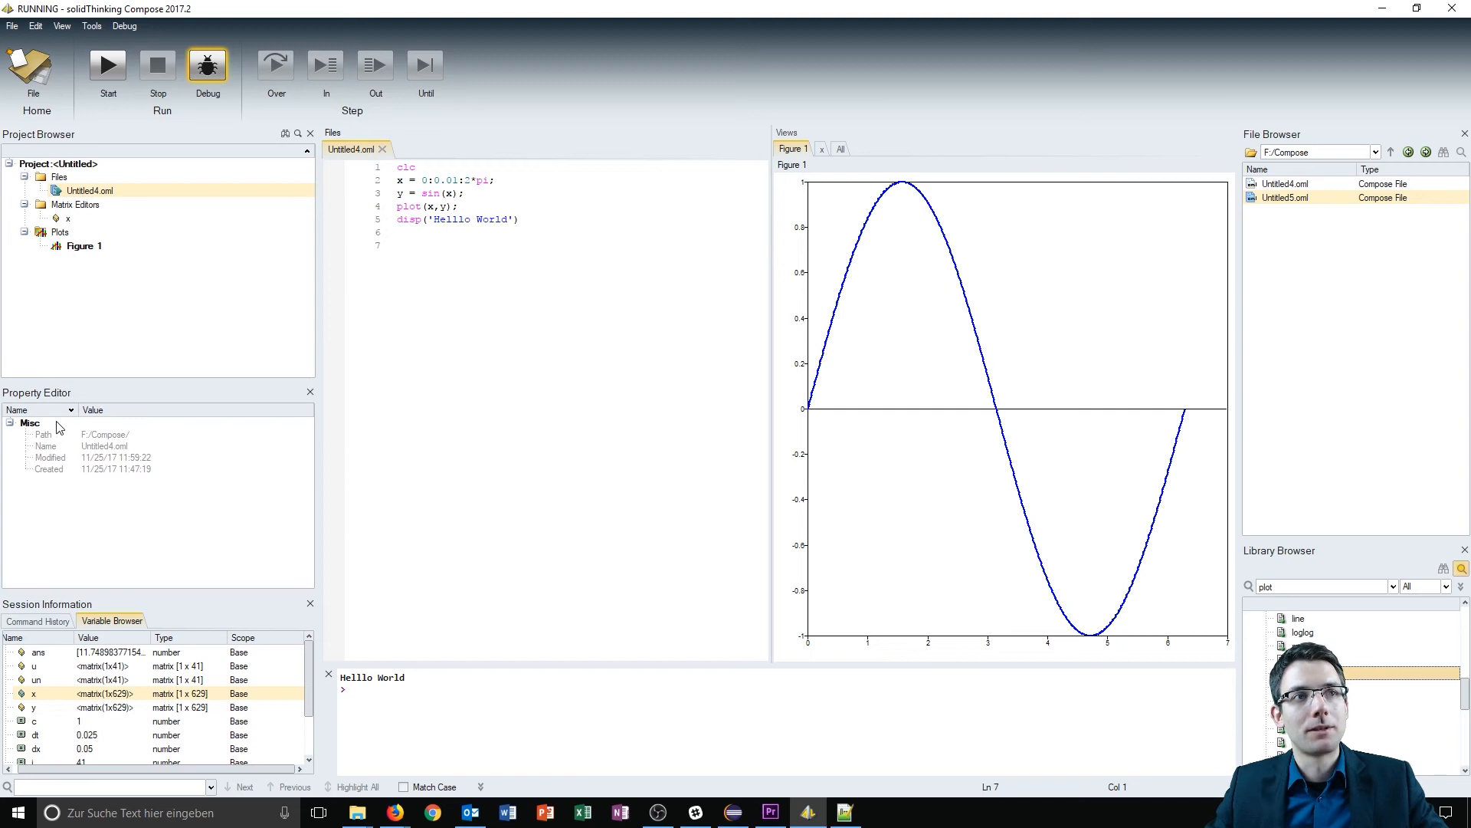
Select Figure 1 under Plots to show its legend, header and grid properties
click(83, 246)
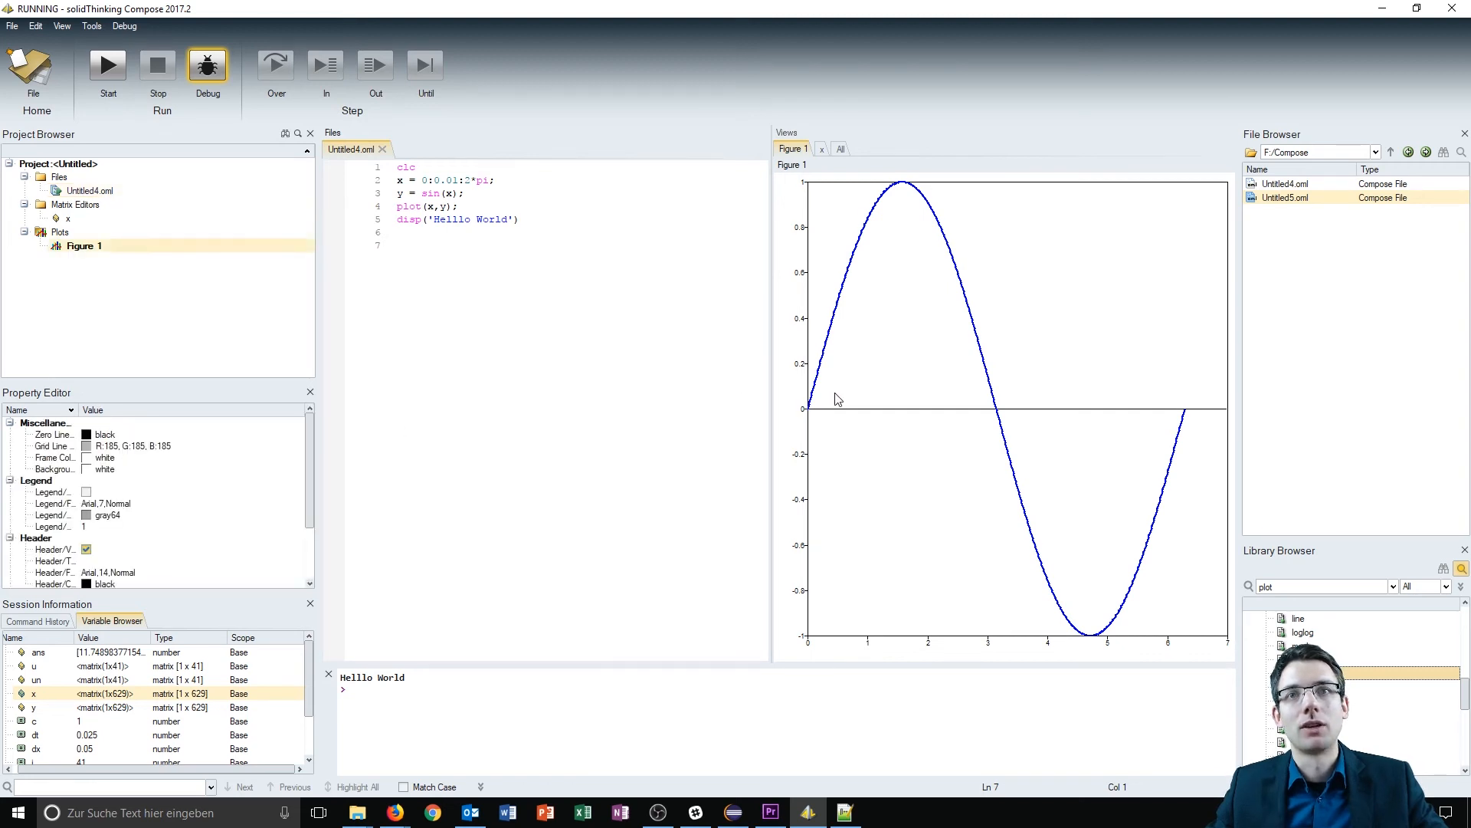
mouse_move(891, 285)
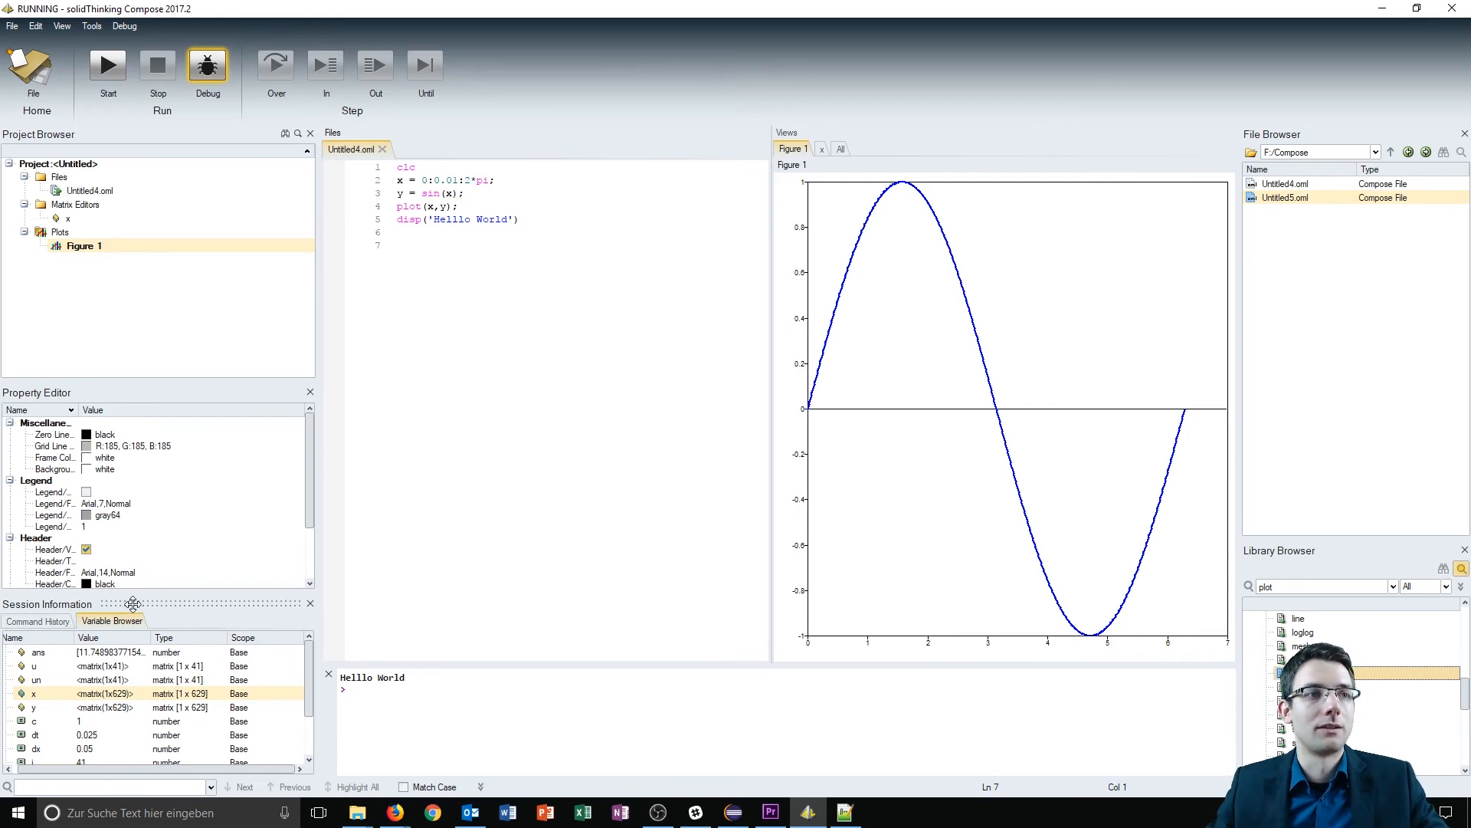
click(37, 620)
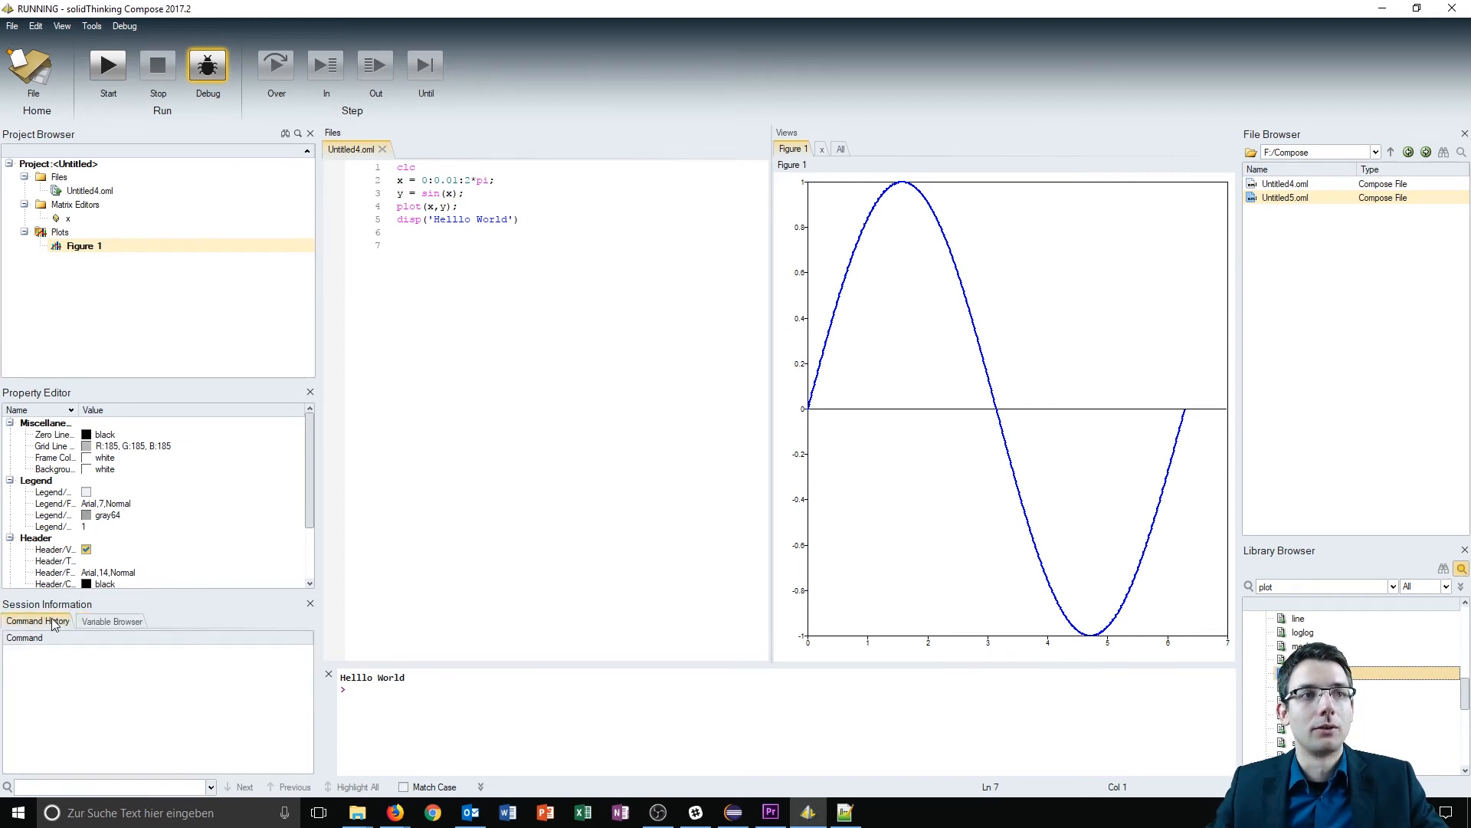
click(111, 621)
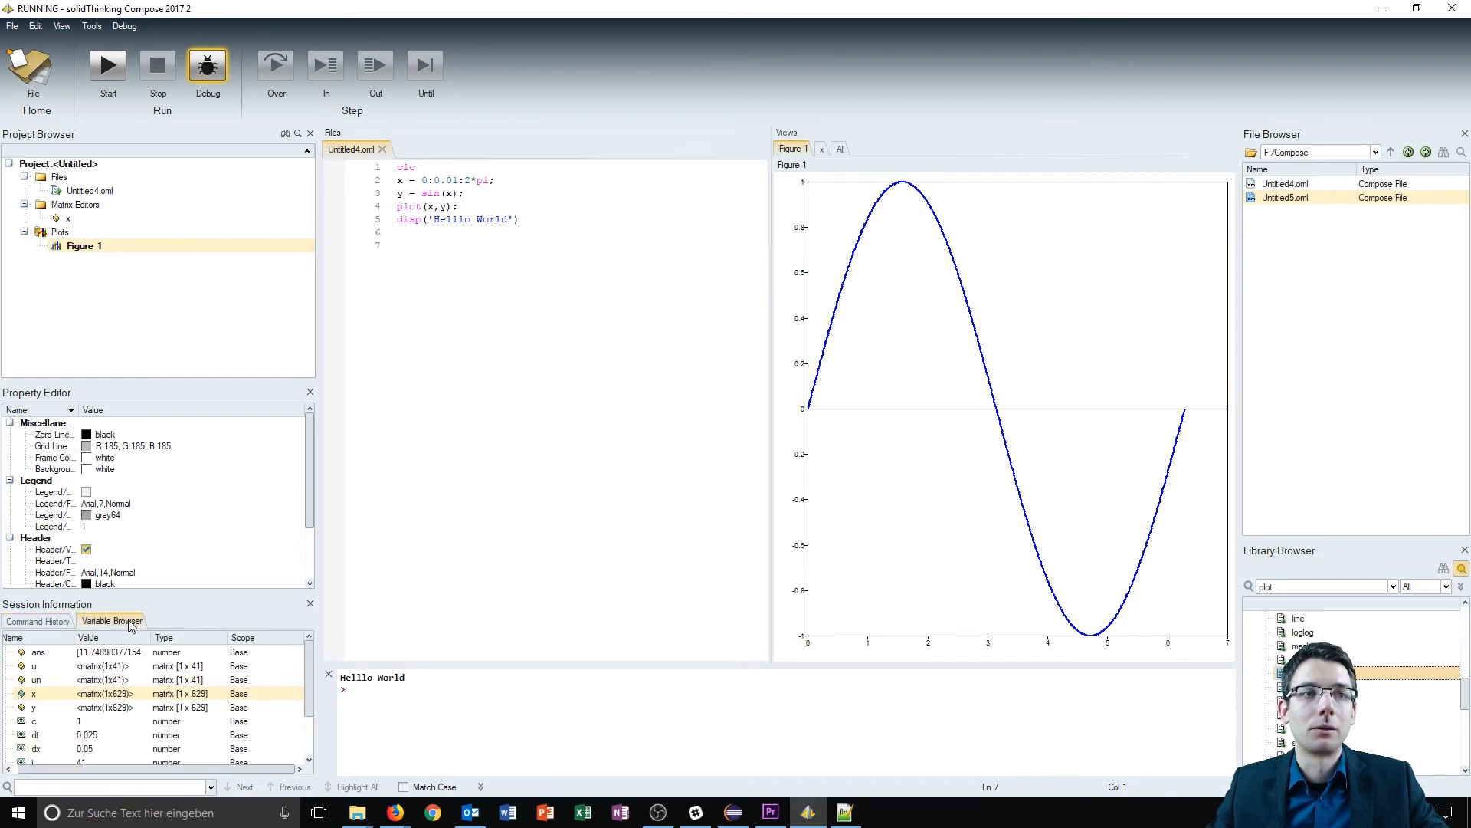
click(94, 707)
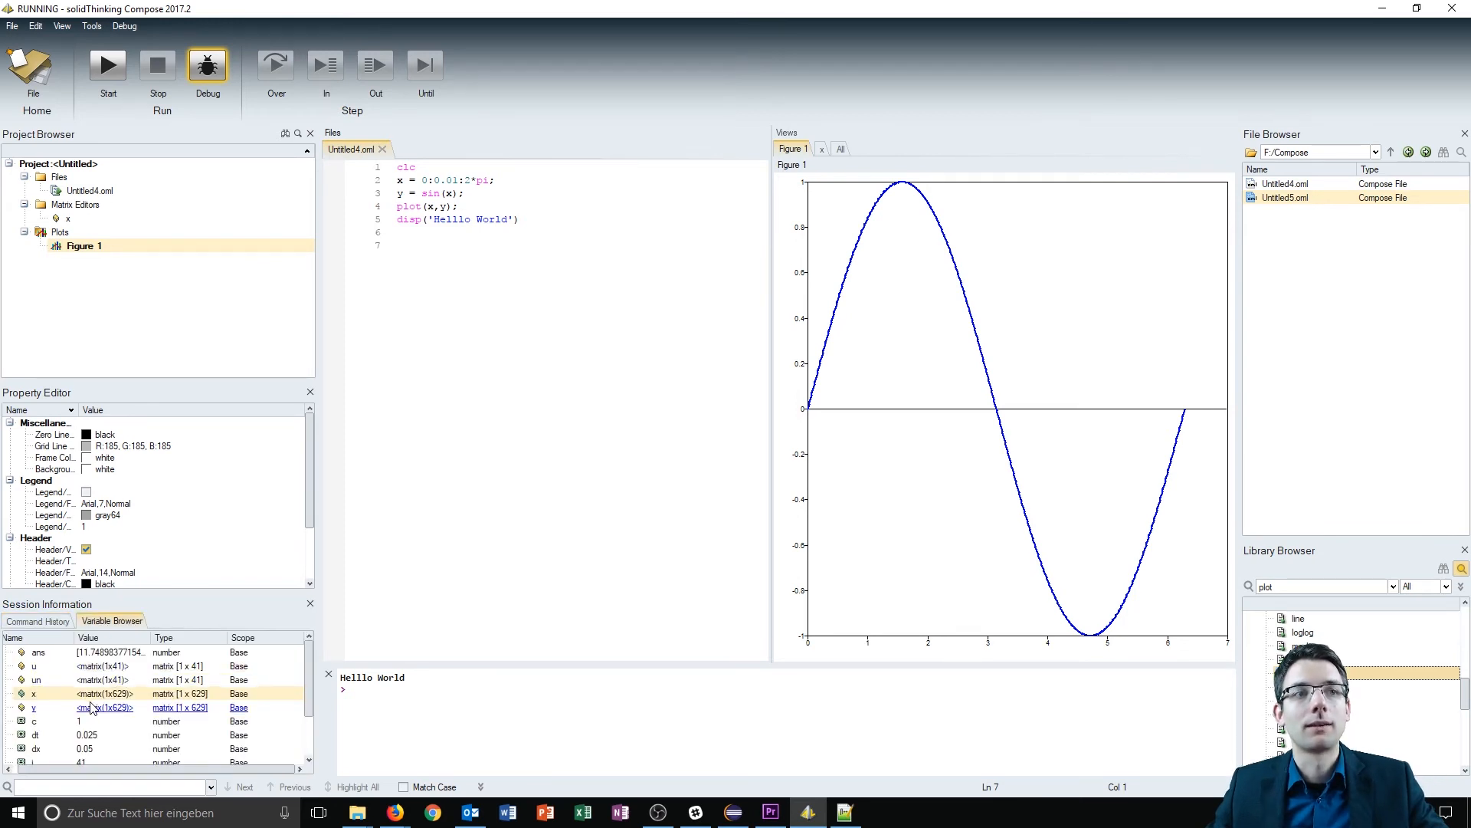
click(34, 693)
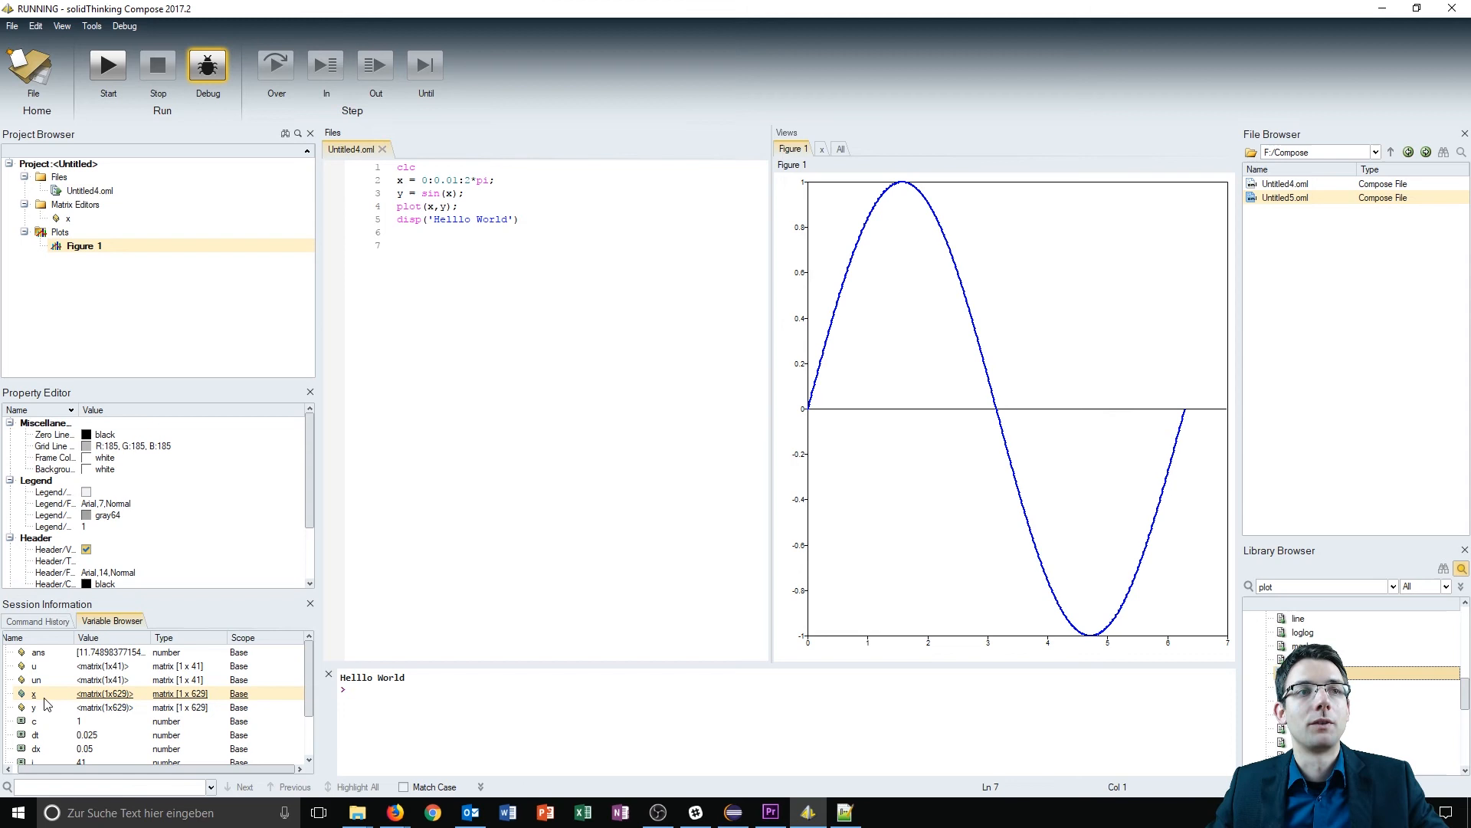